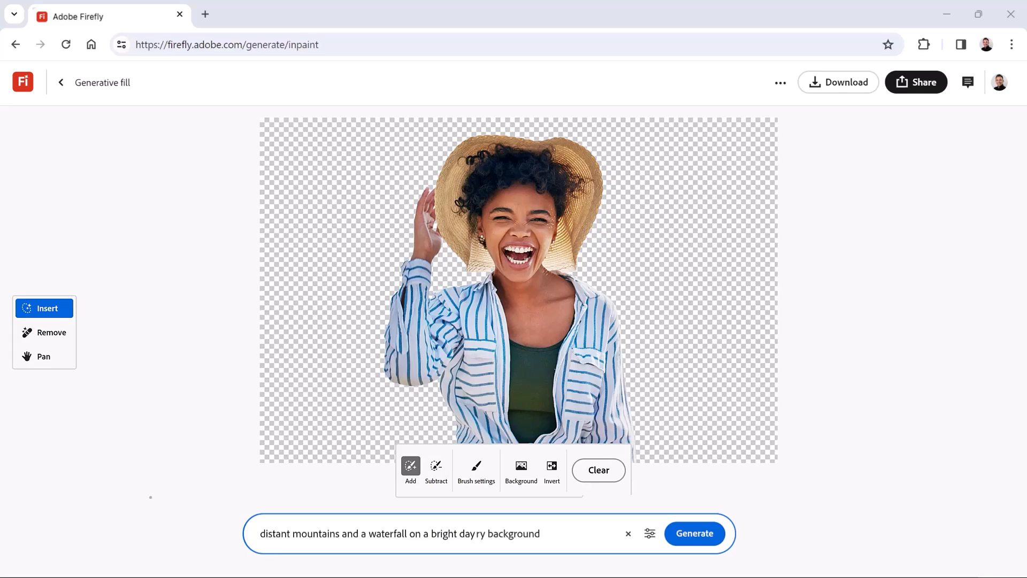
Return to the Firefly home page, enter 'fantasy giraff' in the prompt bar and scroll to the Generative fill card.
click(693, 532)
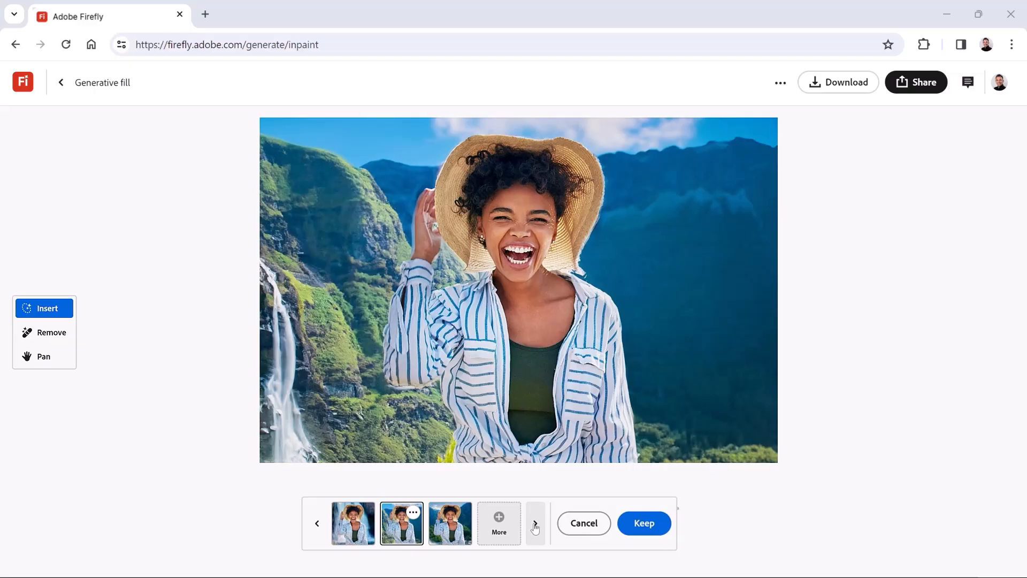
click(450, 524)
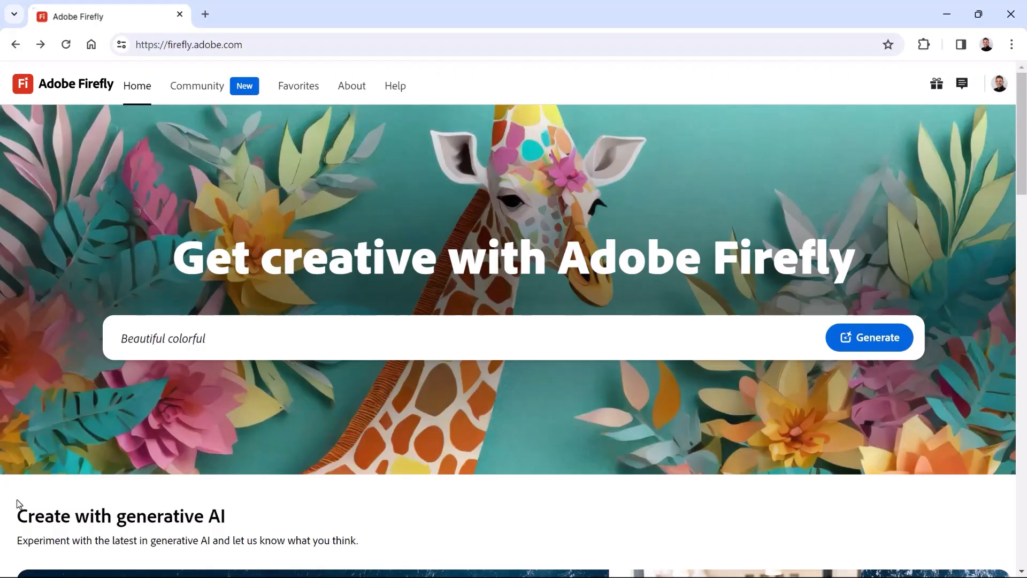
text(fantasy giraff)
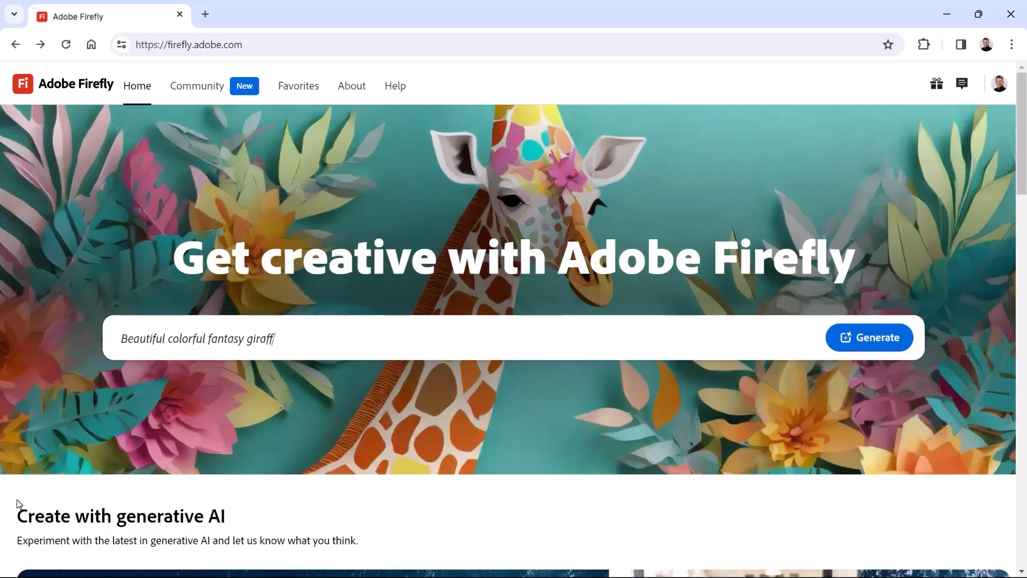
scroll(down, 3)
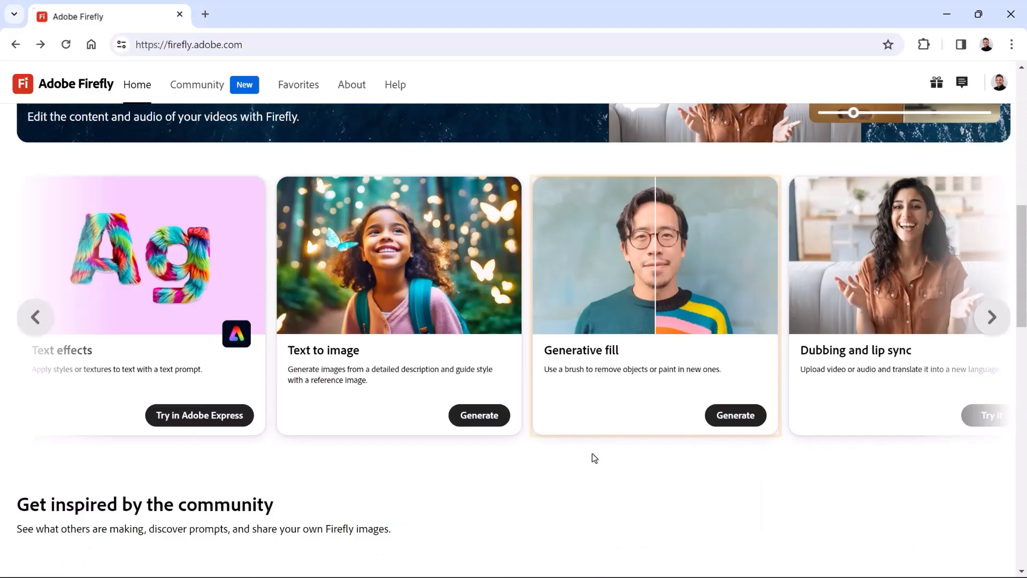
Start the Generative fill feature from its card on the home page.
click(734, 415)
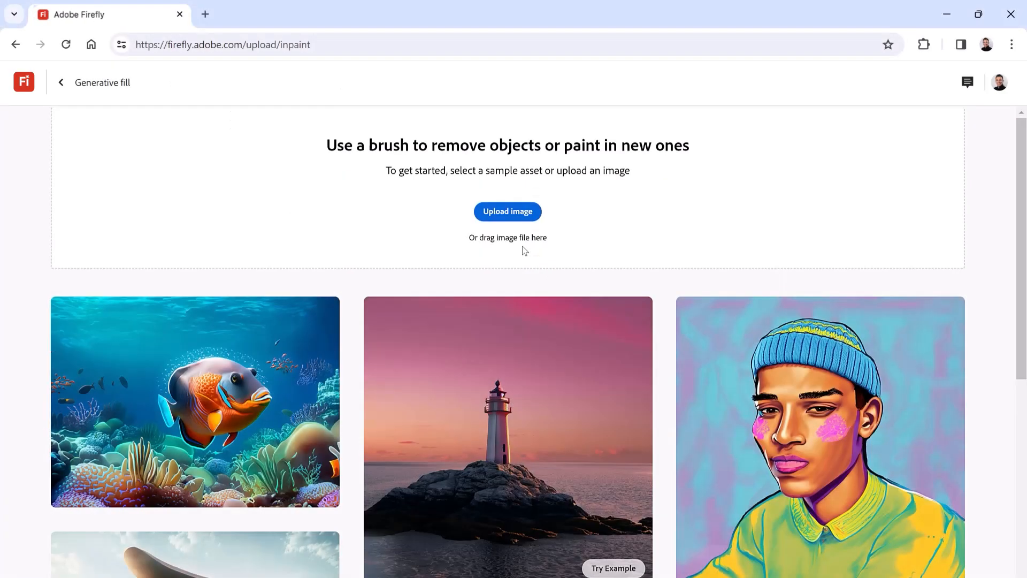
mouse_move(535, 223)
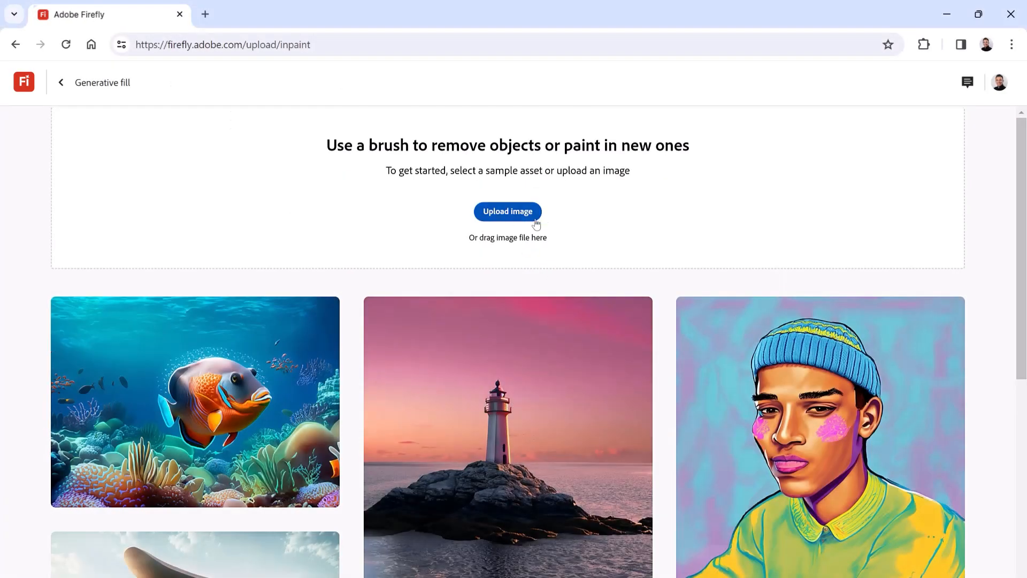
mouse_move(541, 247)
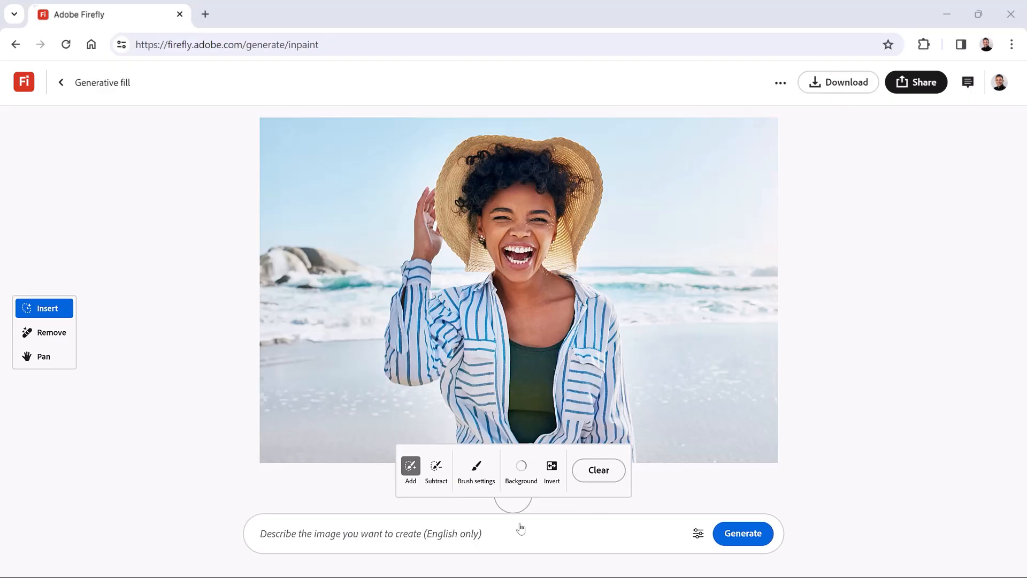
Remove the beach background, leaving the woman on a transparent canvas.
click(521, 465)
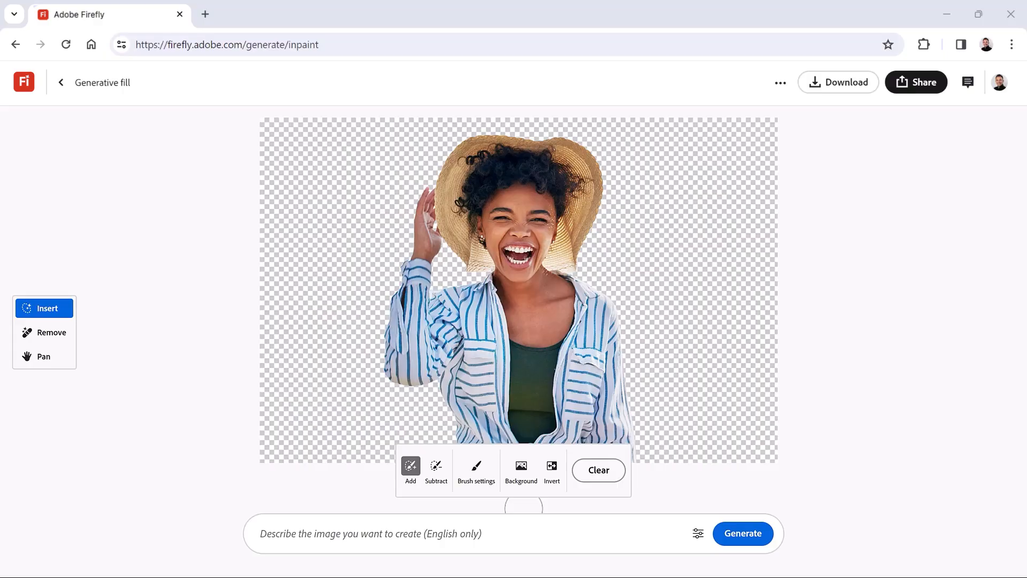
mouse_move(561, 280)
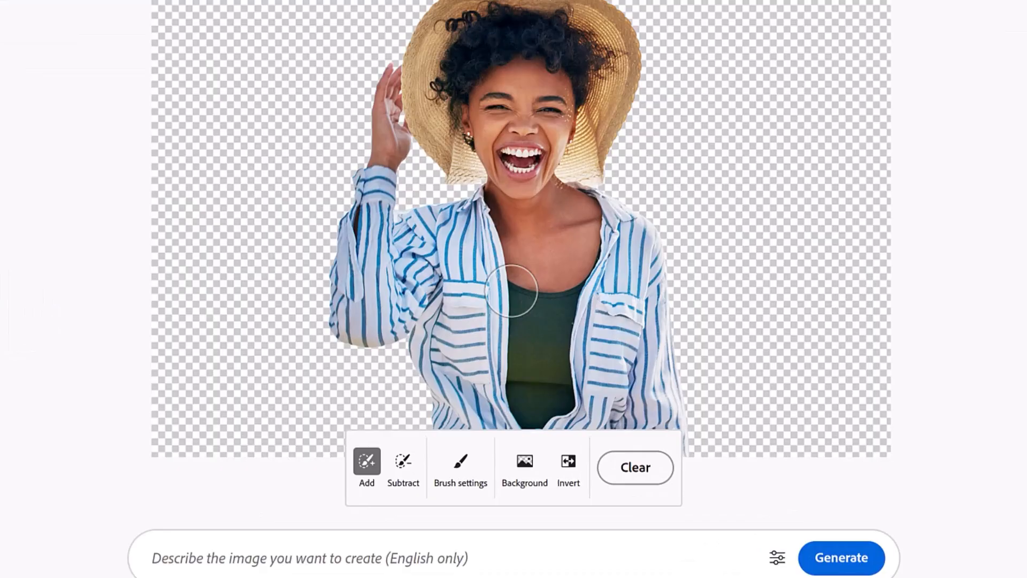
Reduce the brush size to about 8% in the brush settings.
click(460, 460)
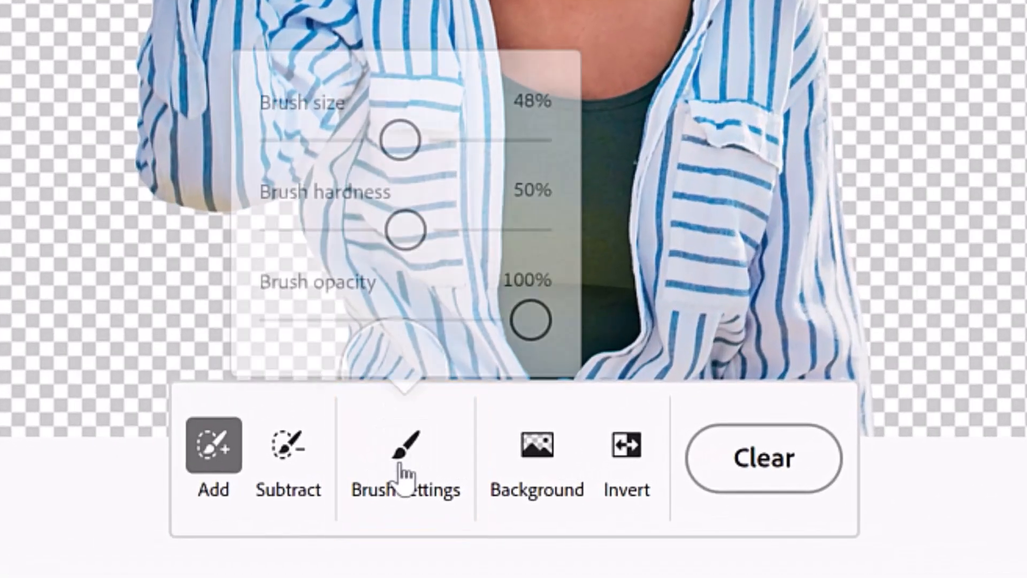
drag(401, 138, 298, 136)
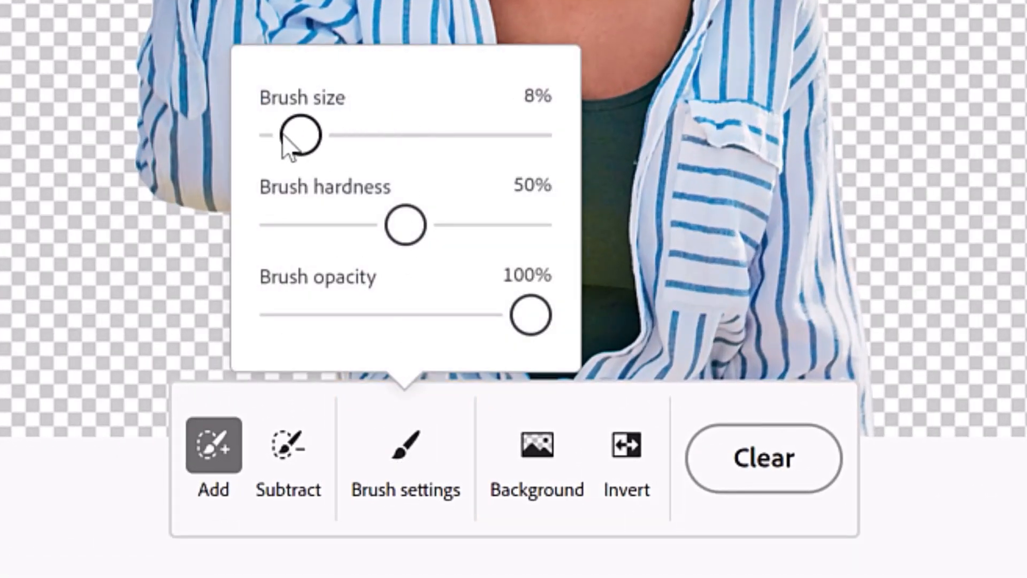
drag(300, 135, 290, 134)
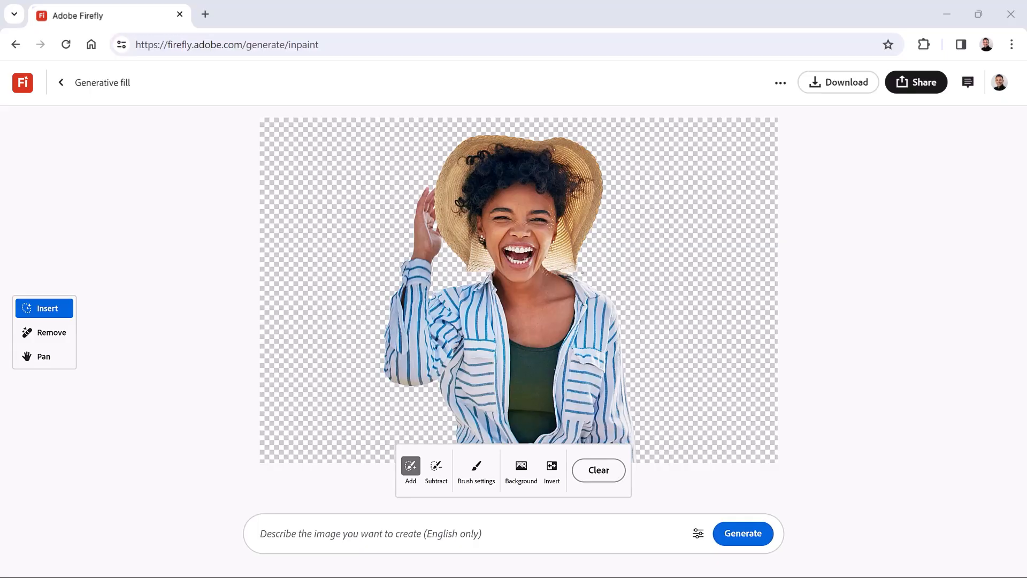
Generate a background from 'distant mountains and a waterfall on a bright day with a blurry background'.
text(d)
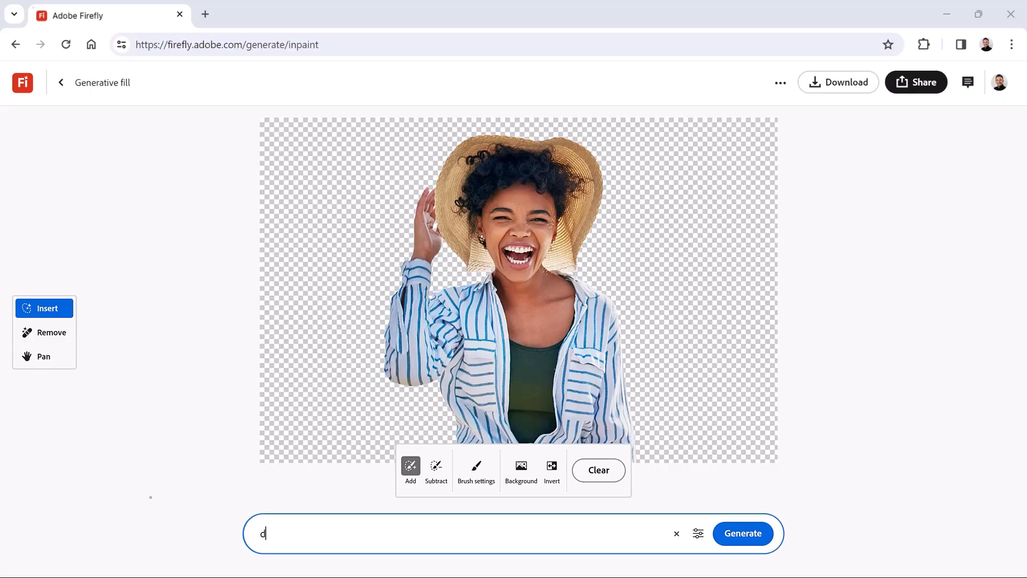
text(distant mountains a)
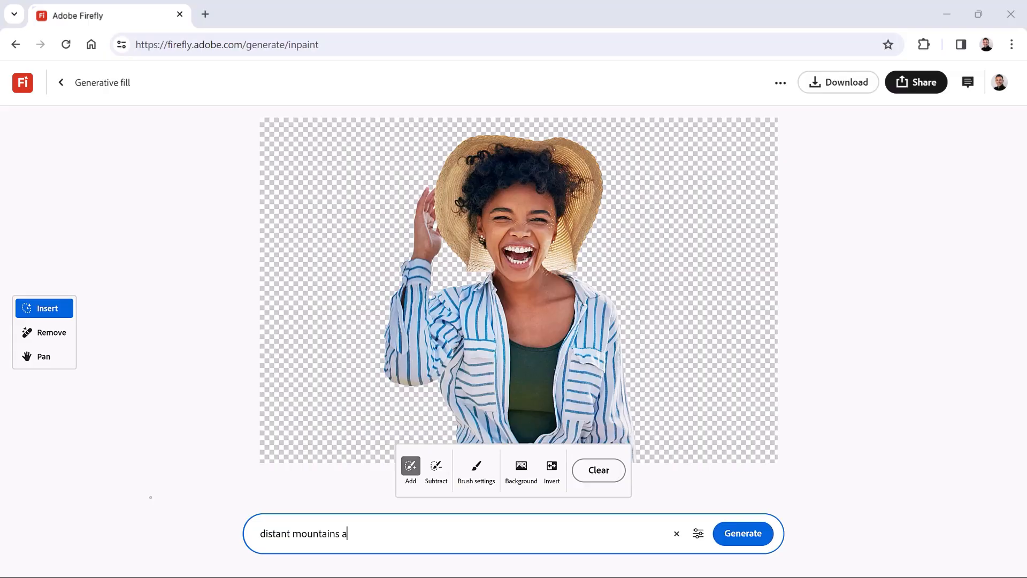
text(nd a waterfall on a bright day)
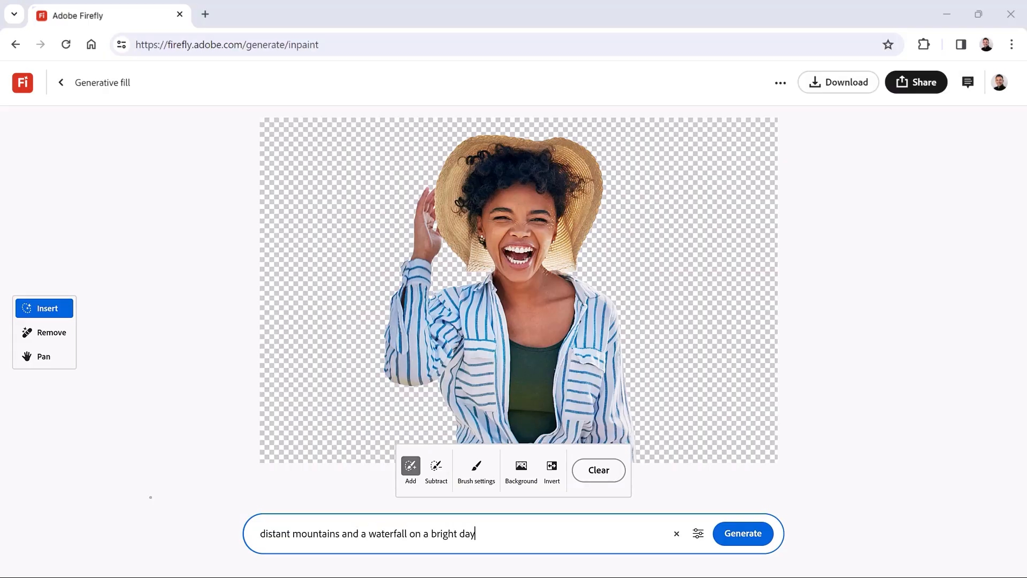
text(with a blurry background)
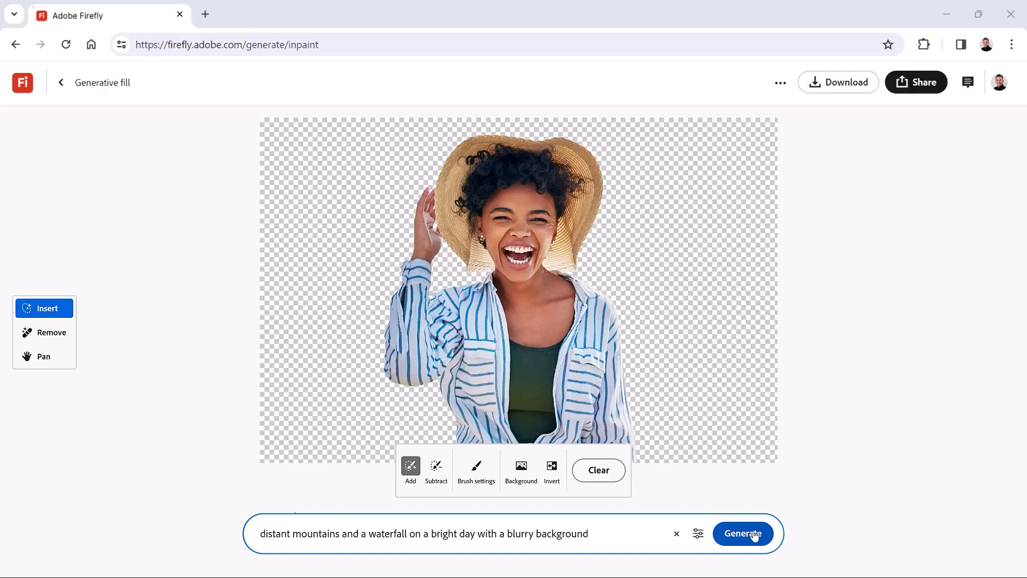
click(742, 532)
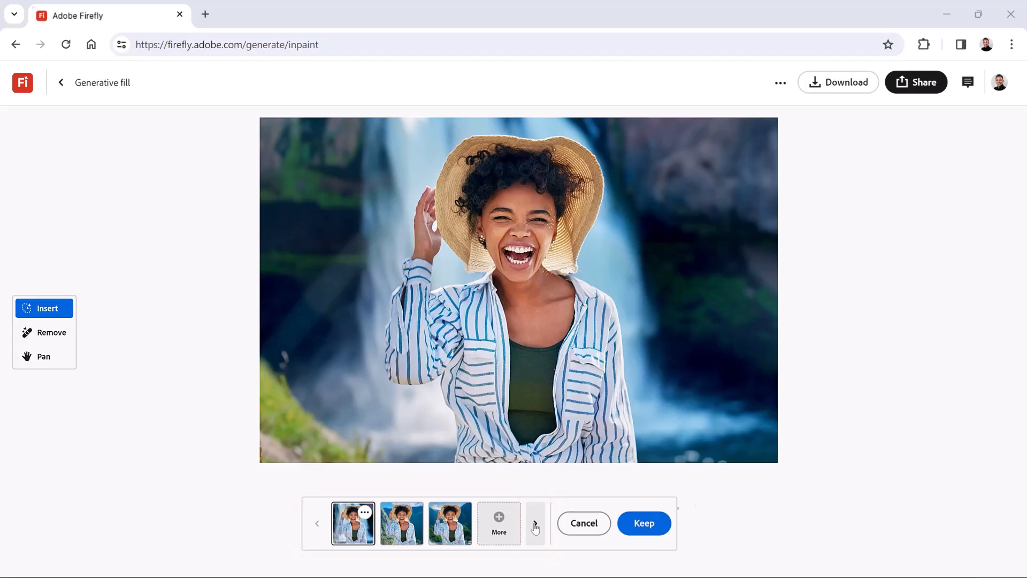
Browse the three generated variations and select the blurry waterfall one to keep.
click(402, 523)
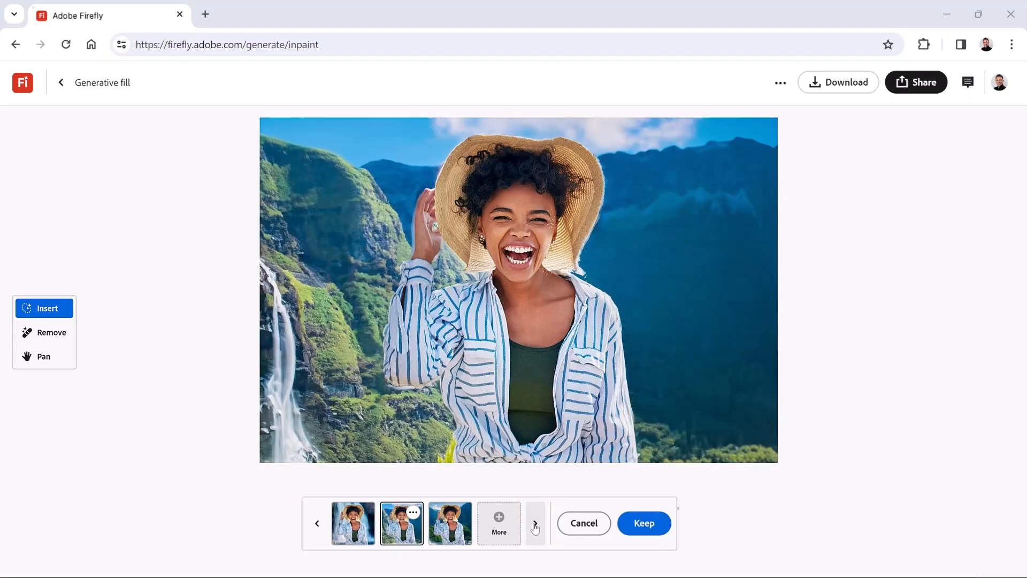
click(450, 523)
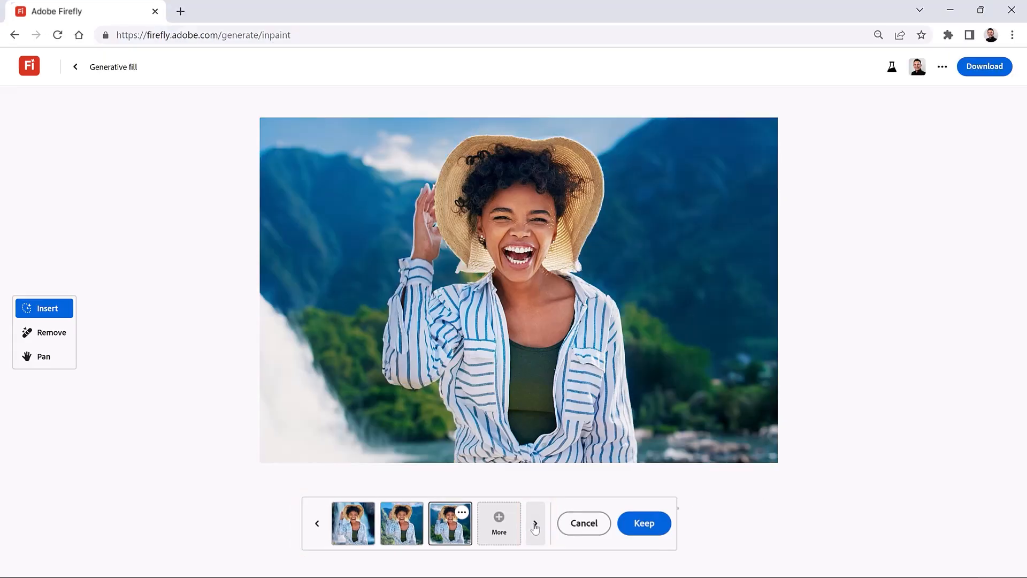
click(353, 523)
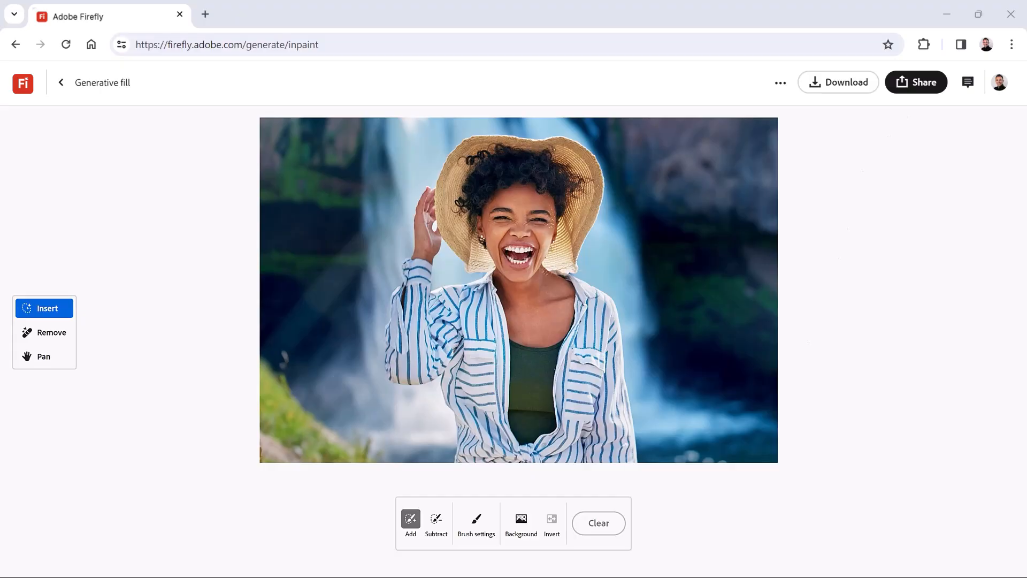
mouse_move(838, 83)
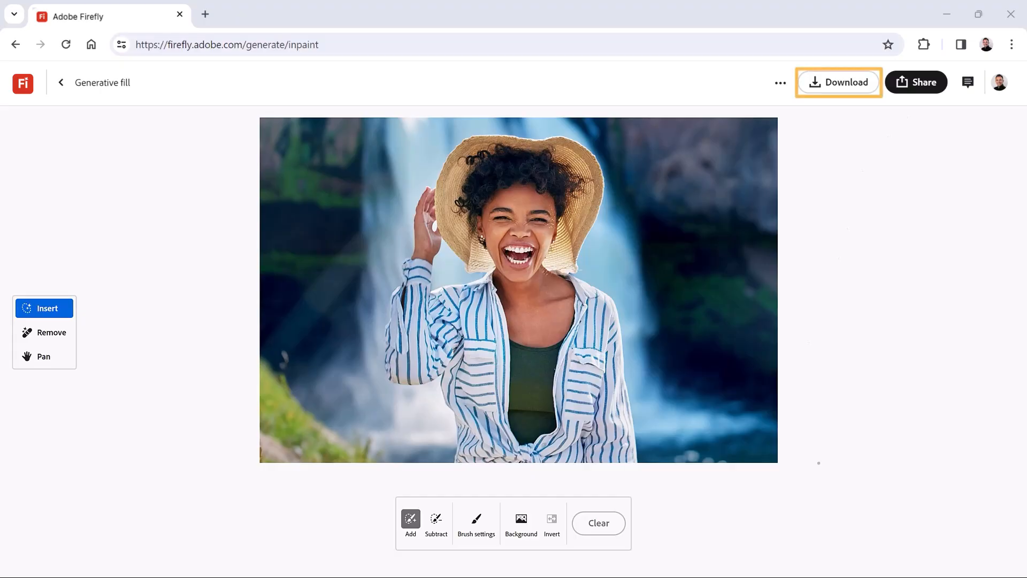